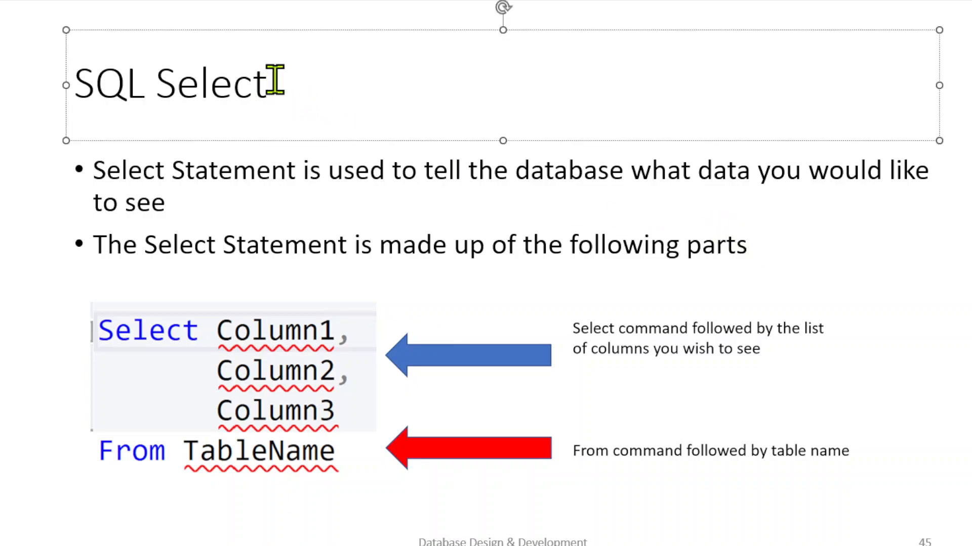
Advance from the SQL Select slide to slide 48, the ALIAS slide
{"action": "type", "text": "(*)"}
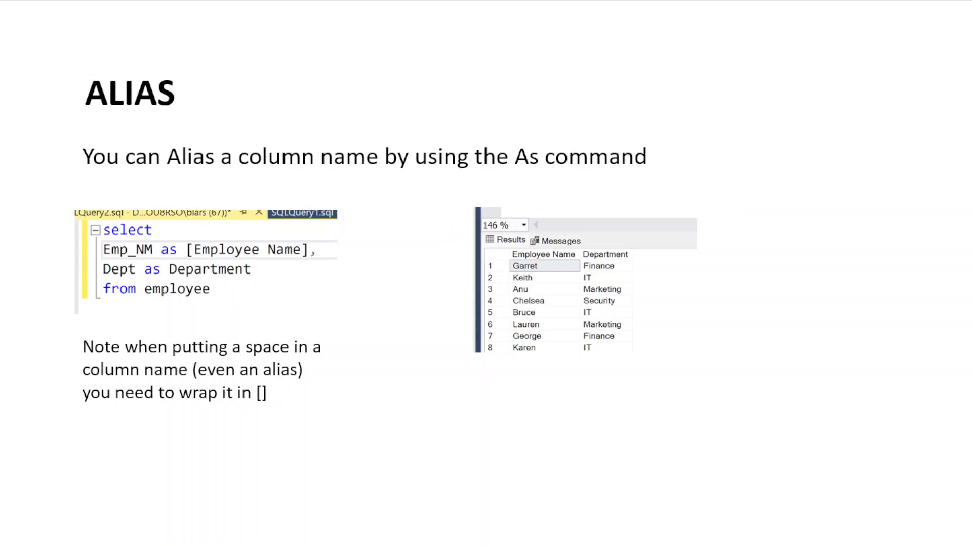
{"action": "key", "text": "Right"}
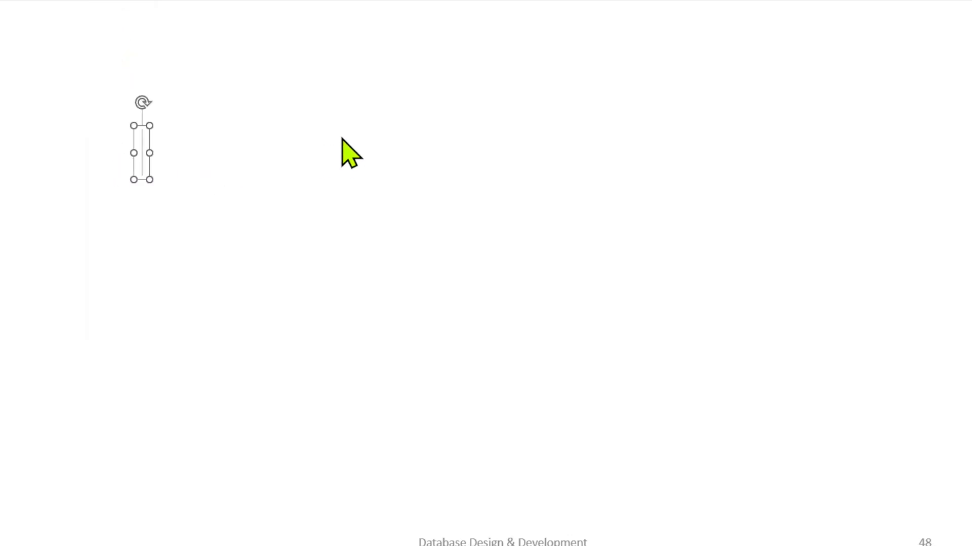
Type 'Where Age = 40 (><, !=, <>)' into the text box on slide 48
{"action": "type", "text": "Where Age = 40"}
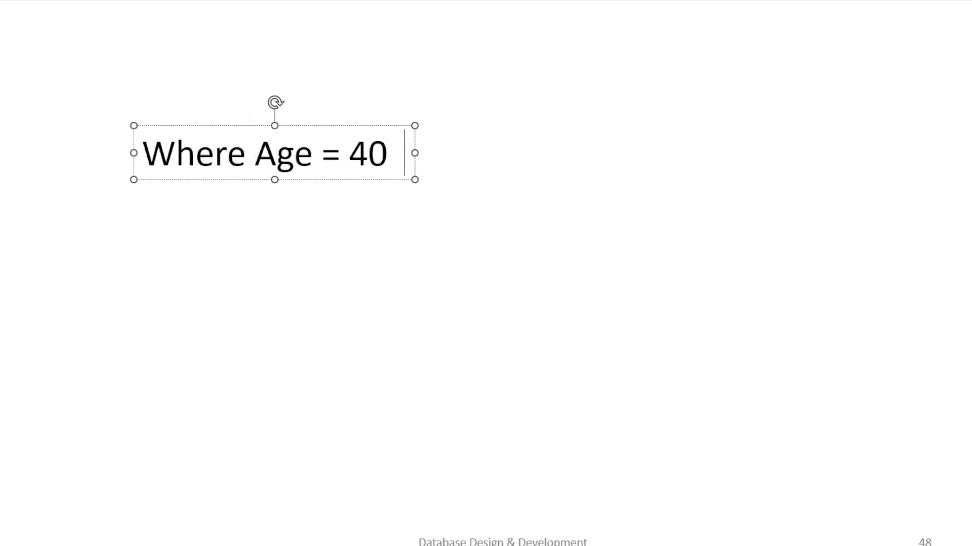
{"action": "type", "text": "(<"}
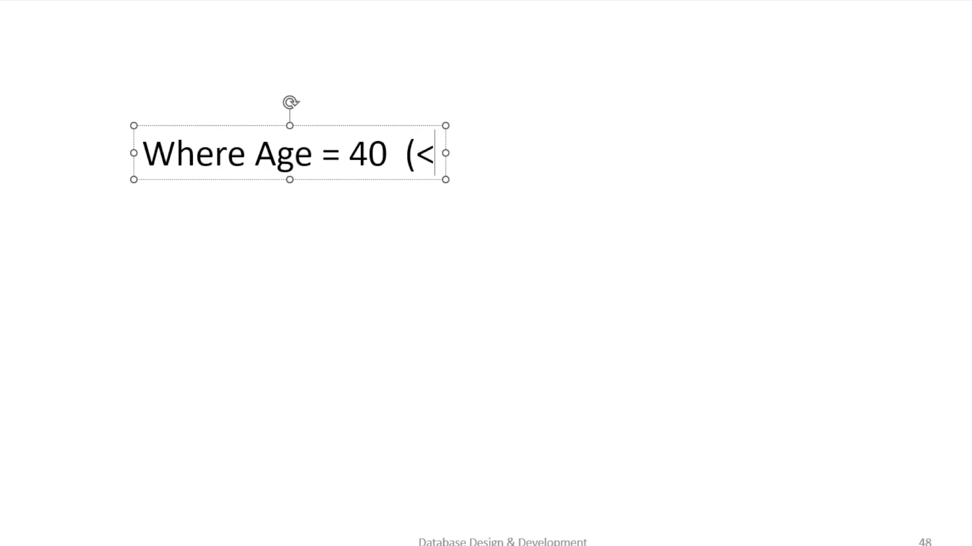
{"action": "type", "text": ">"}
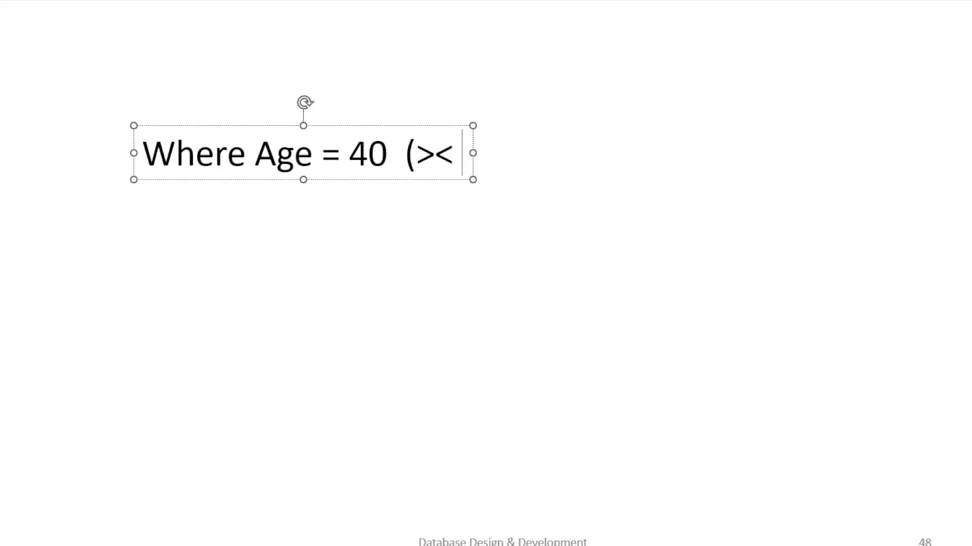
{"action": "type", "text": ", !"}
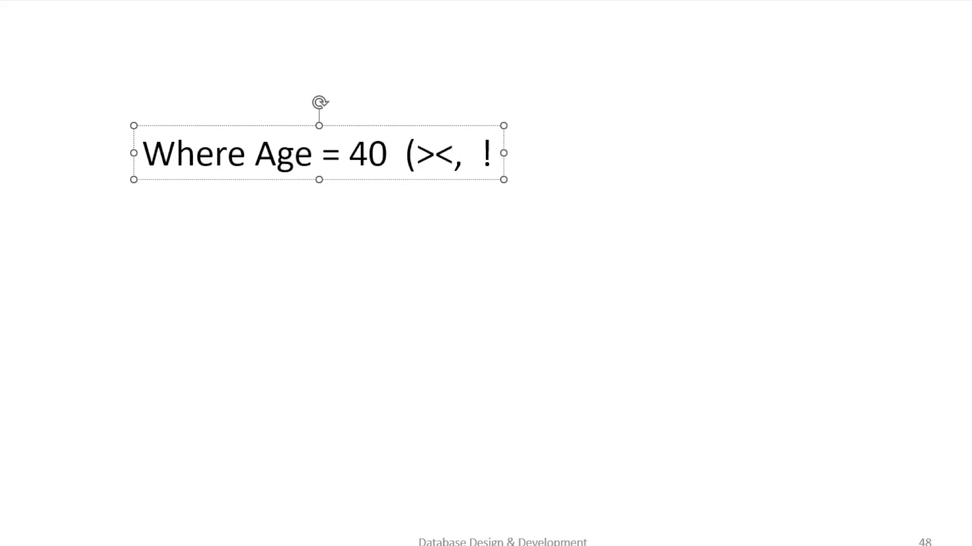
{"action": "type", "text": "=,"}
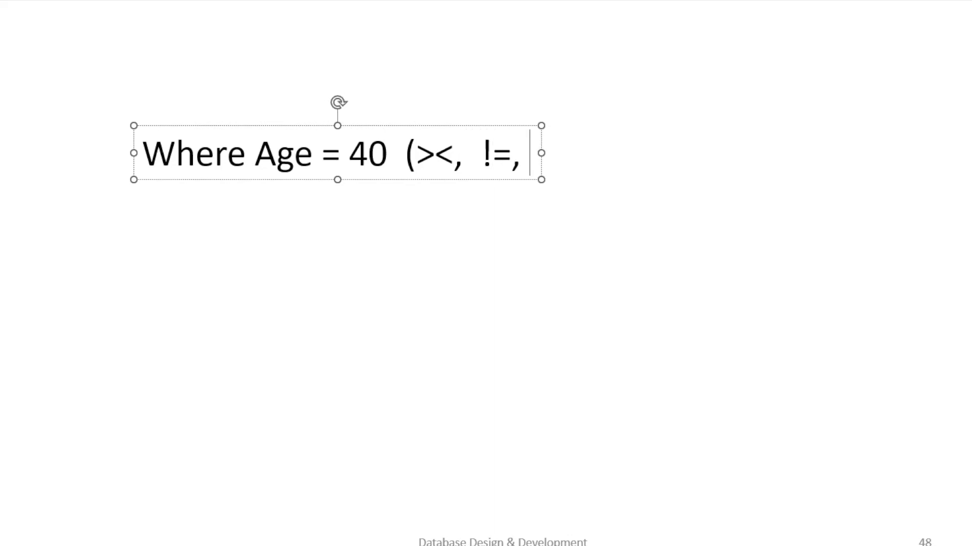
{"action": "type", "text": "<>_"}
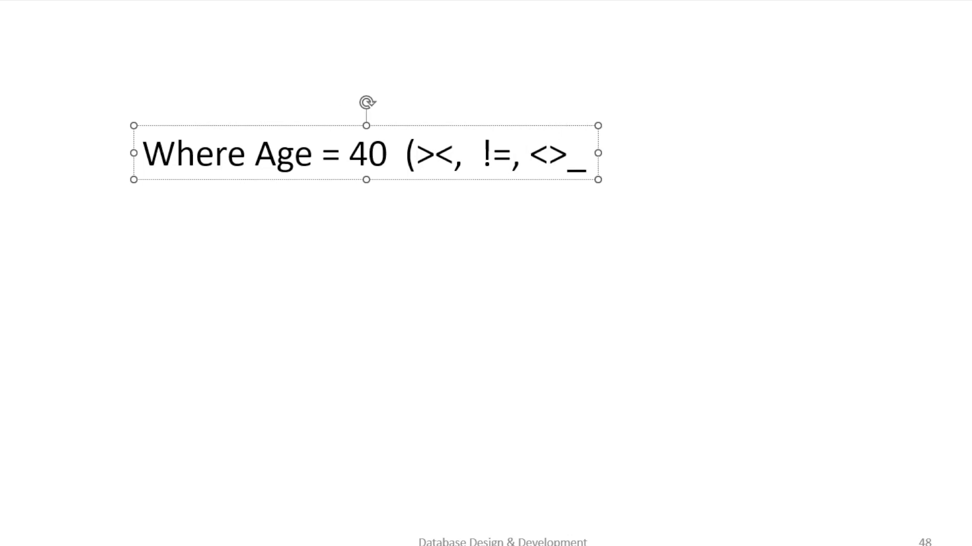
{"action": "type", "text": ")"}
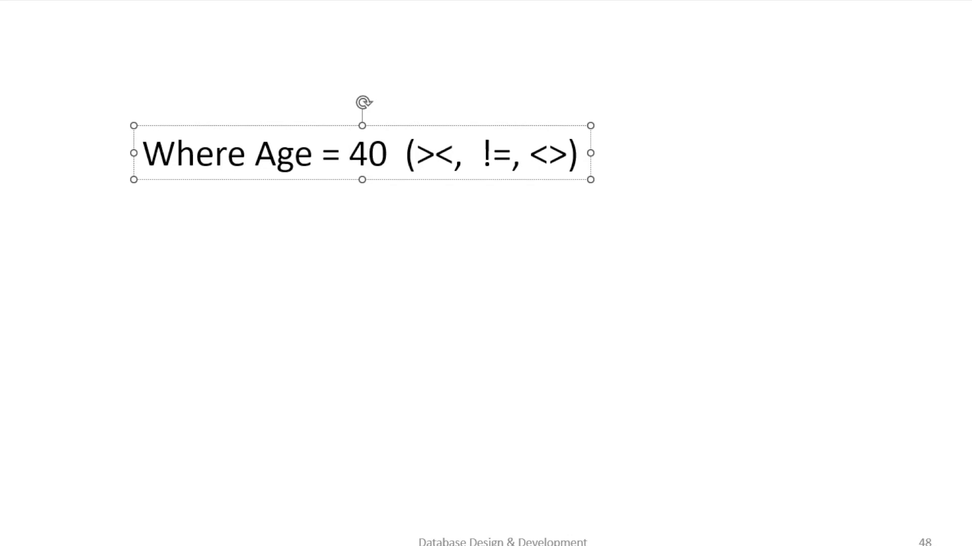
Add a second line reading Where name like 'B%', re-entering the percent wildcard
{"action": "left_click", "coordinate": [579, 154]}
{"action": "type", "text": "W"}
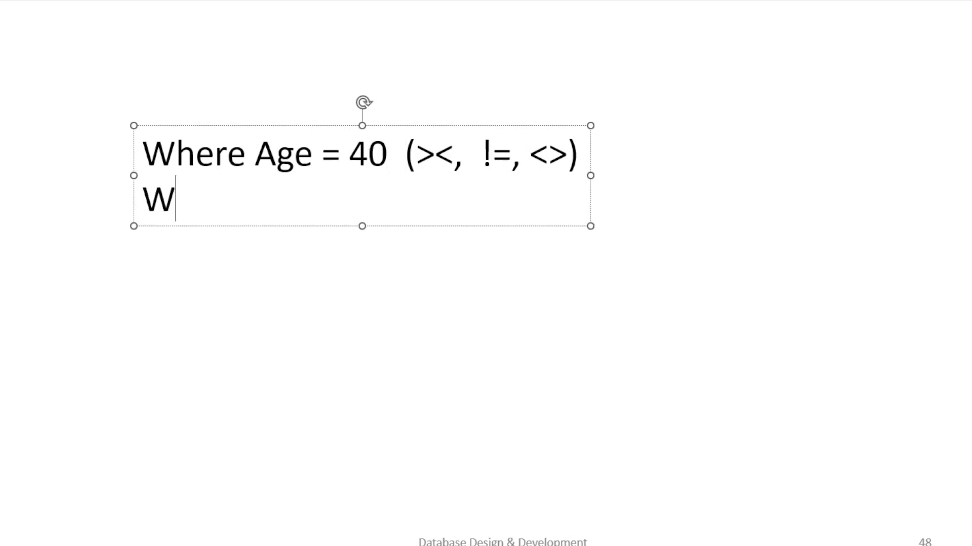
{"action": "type", "text": "here n"}
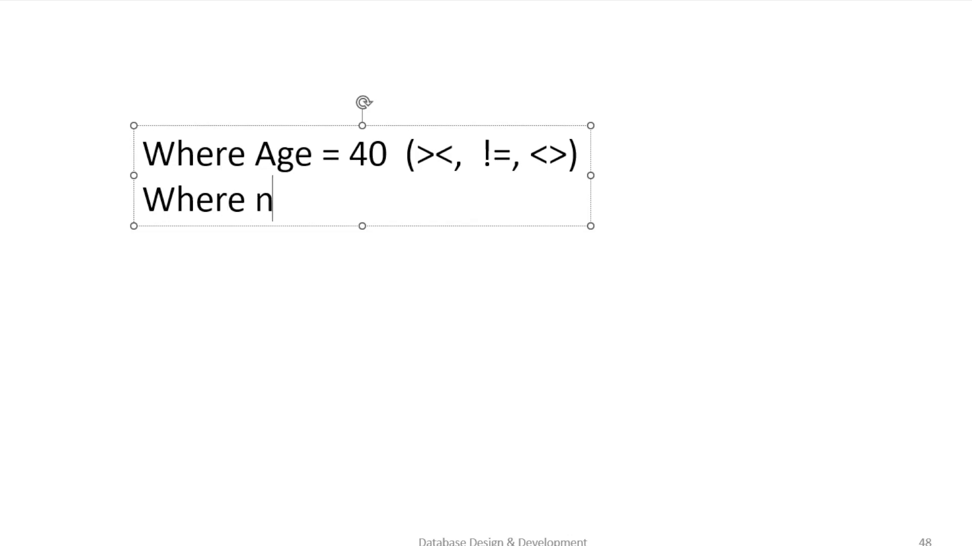
{"action": "type", "text": "ame"}
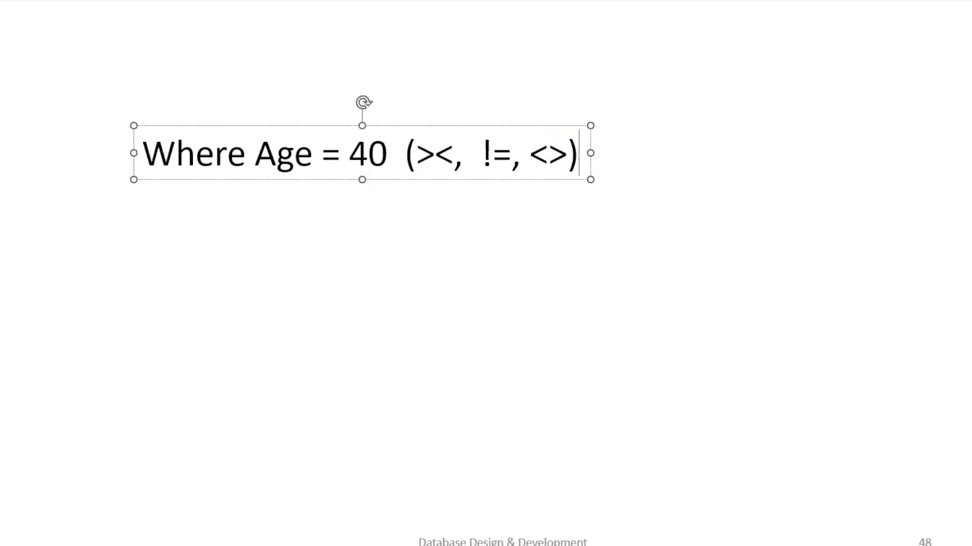
{"action": "type", "text": "Where name"}
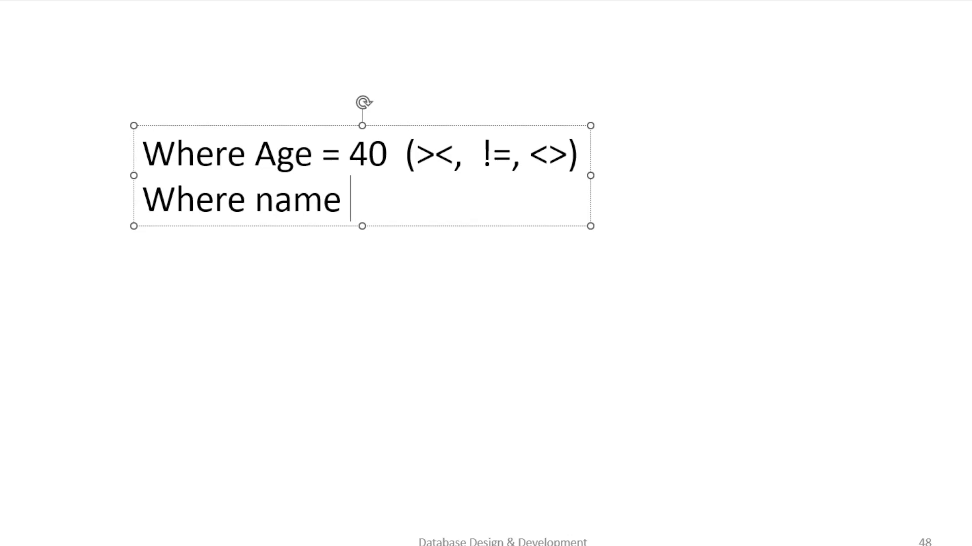
{"action": "type", "text": "like"}
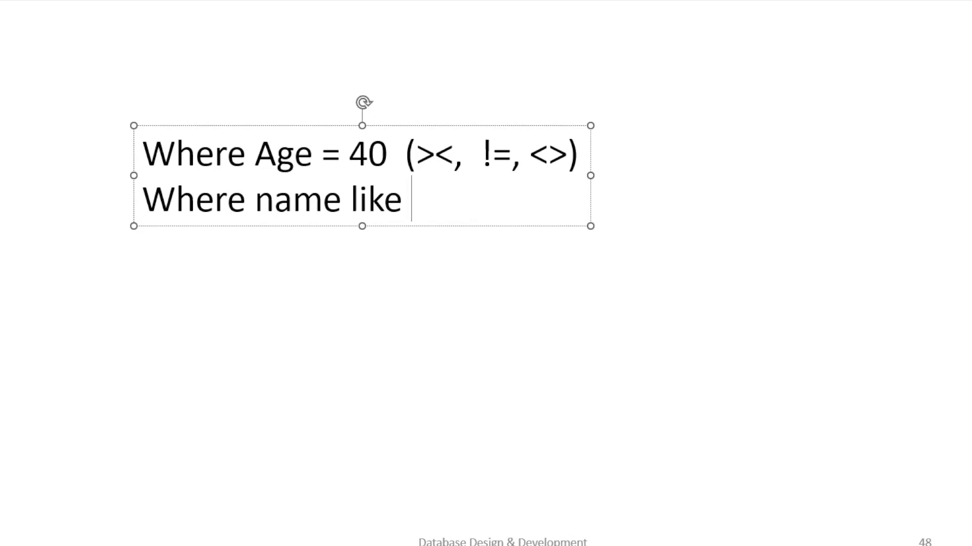
{"action": "type", "text": "'B%'"}
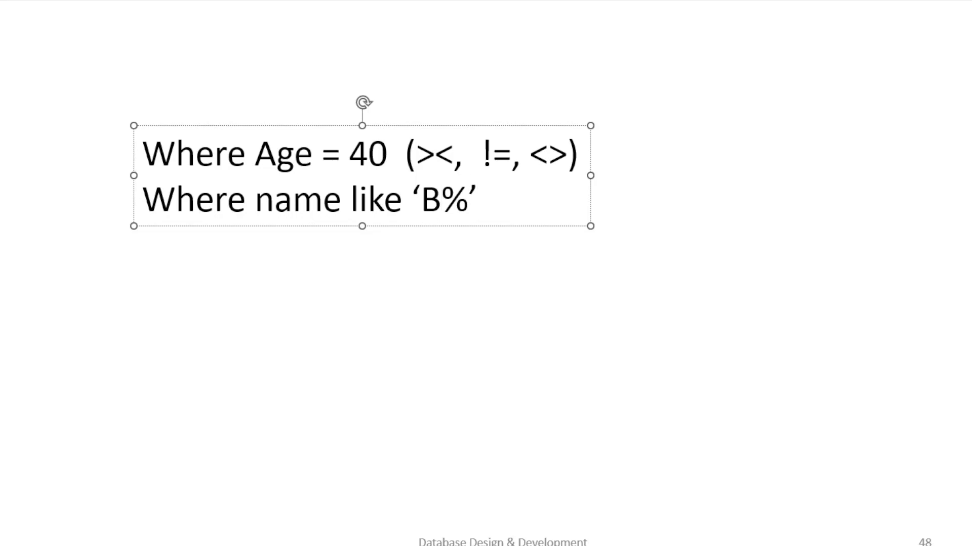
{"action": "left_click", "coordinate": [471, 200]}
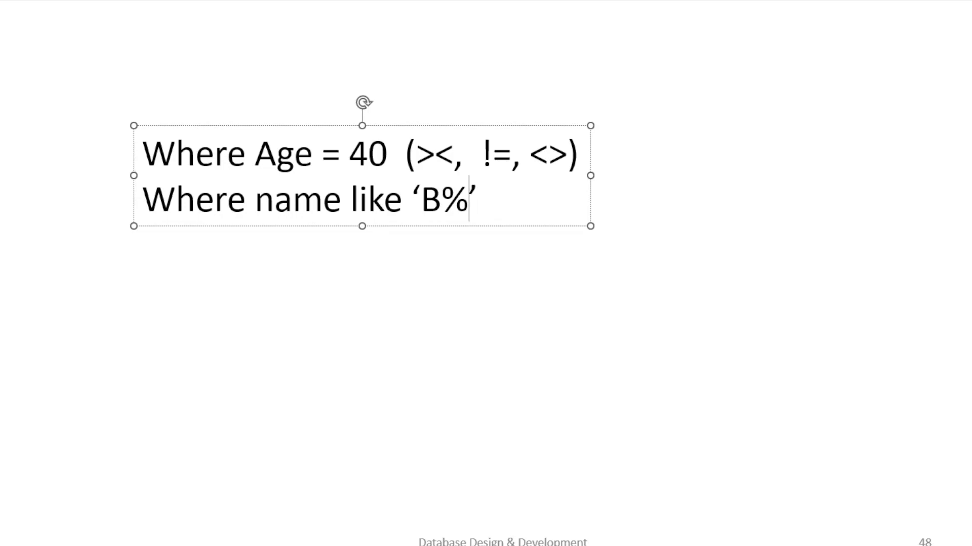
{"action": "key", "text": "Backspace"}
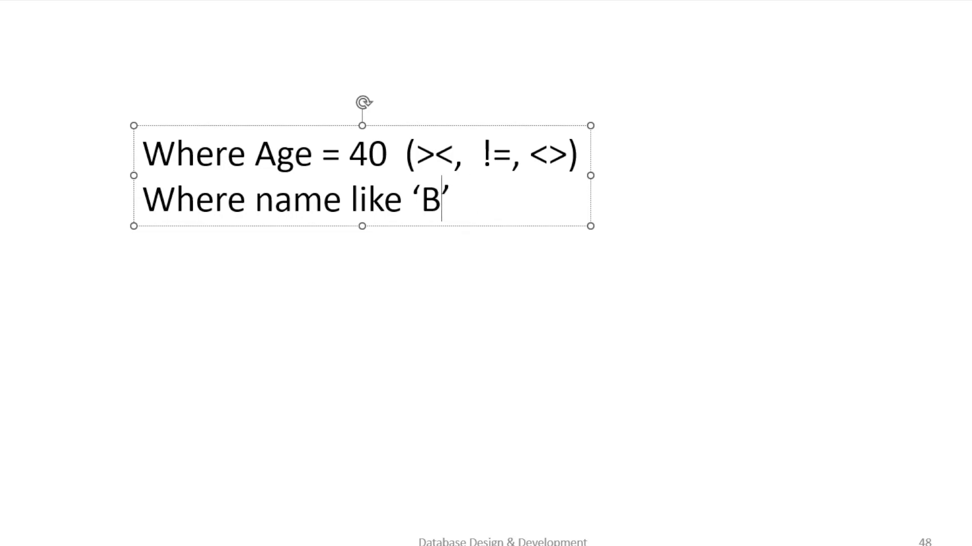
{"action": "type", "text": "%"}
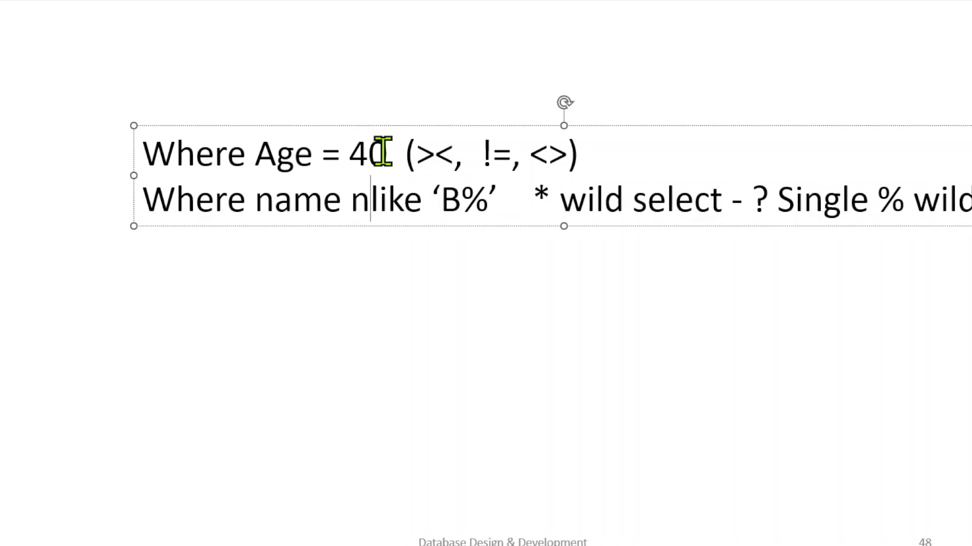
{"action": "type", "text": "Where name IS NOT NULL"}
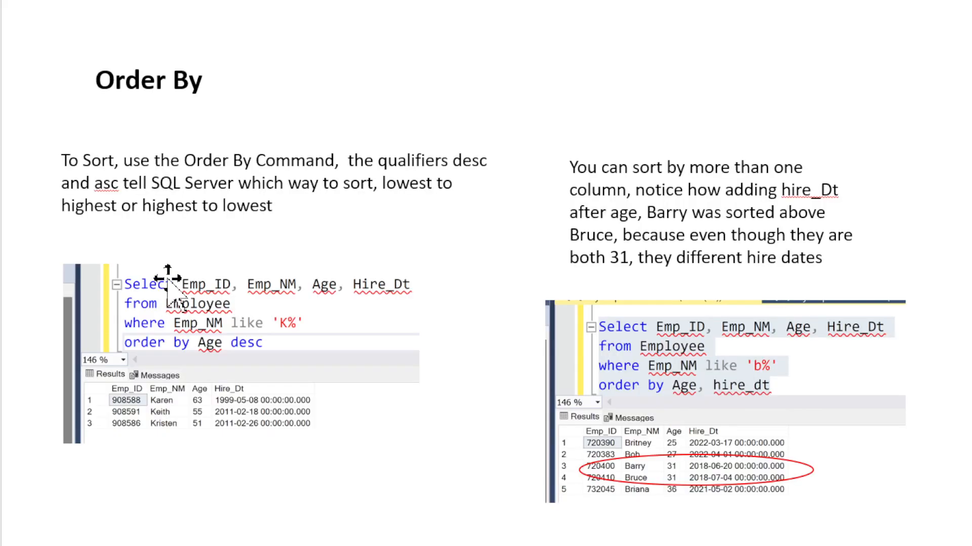
{"action": "mouse_move", "coordinate": [243, 180]}
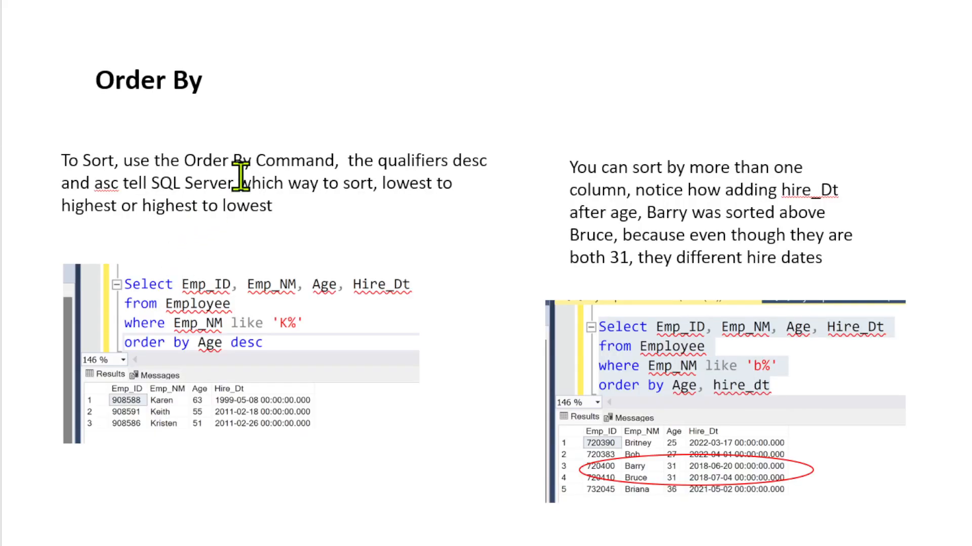
{"action": "mouse_move", "coordinate": [238, 148]}
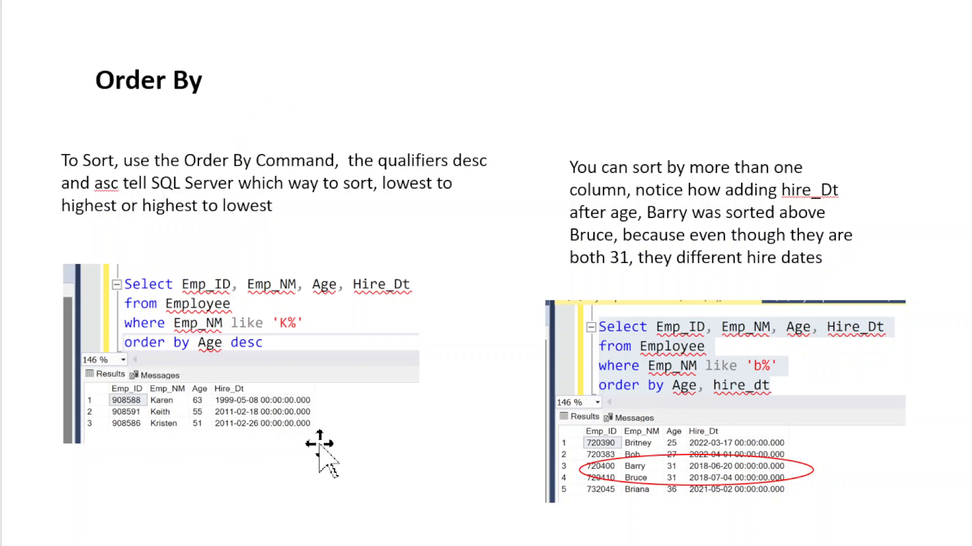
{"action": "mouse_move", "coordinate": [311, 168]}
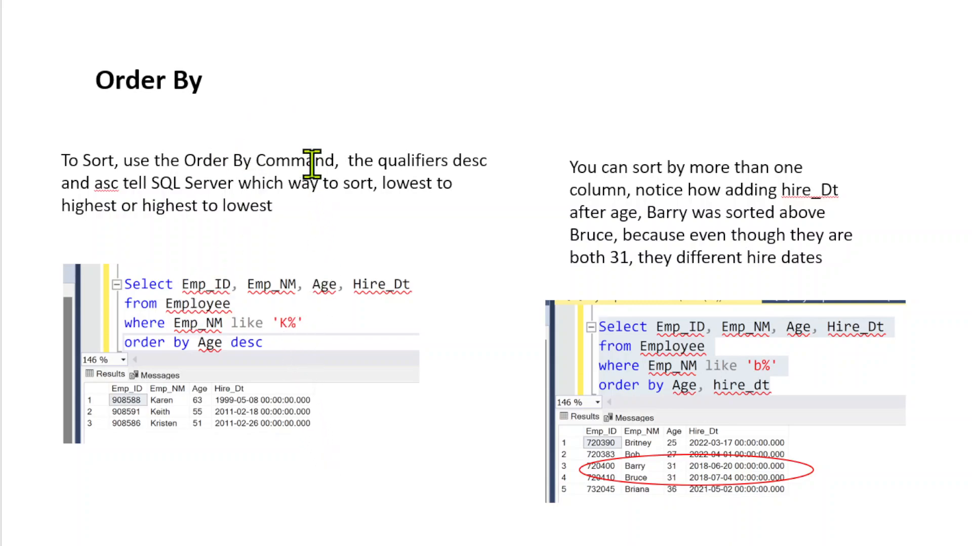
{"action": "mouse_move", "coordinate": [118, 189]}
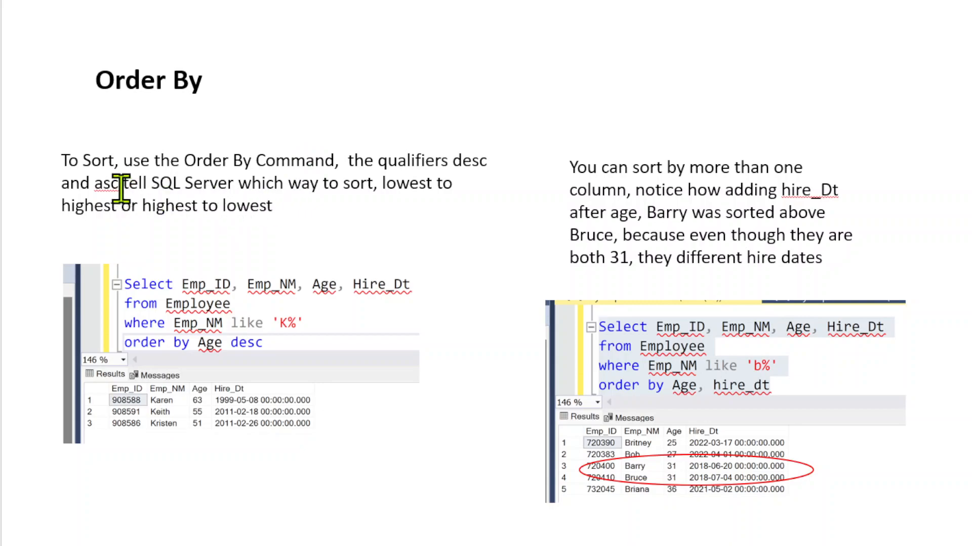
{"action": "double_click", "coordinate": [107, 183]}
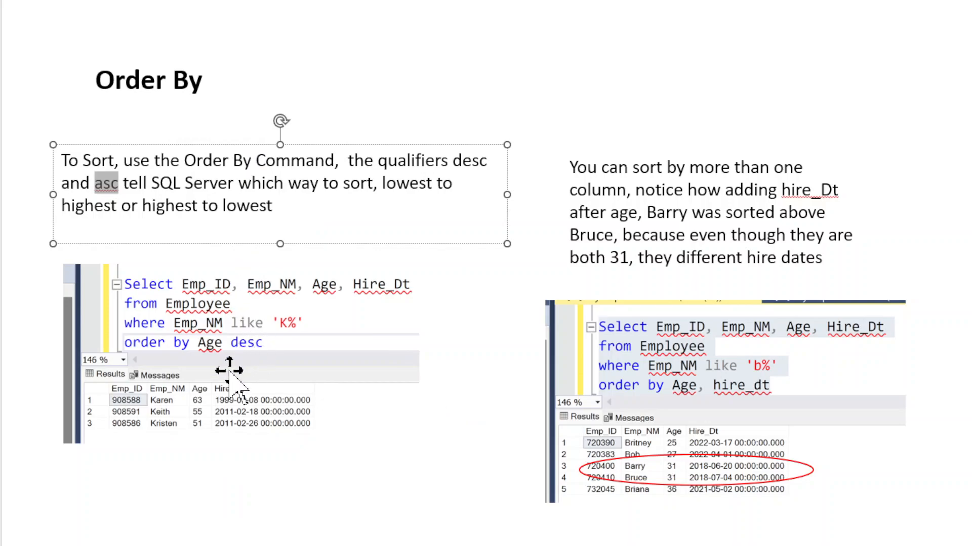
{"action": "mouse_move", "coordinate": [270, 492]}
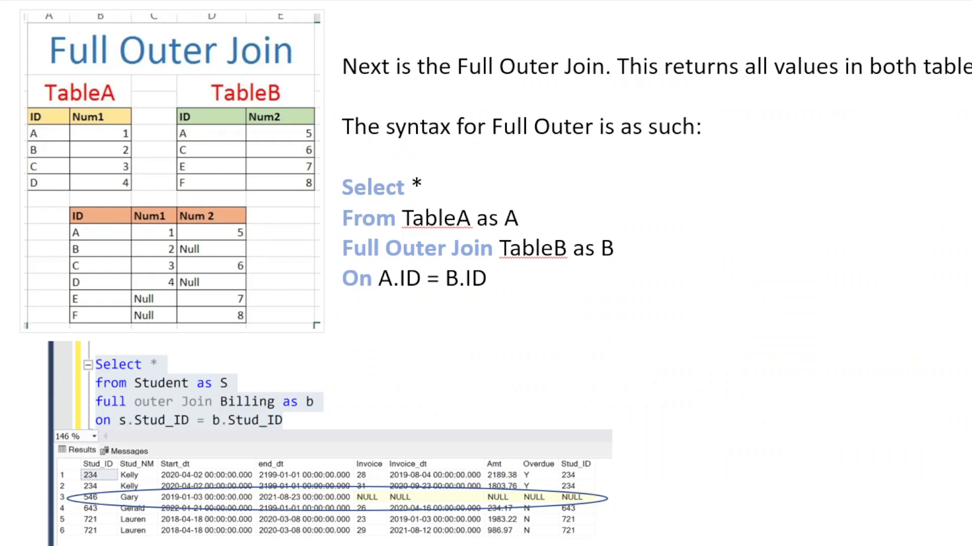
{"action": "mouse_move", "coordinate": [224, 434]}
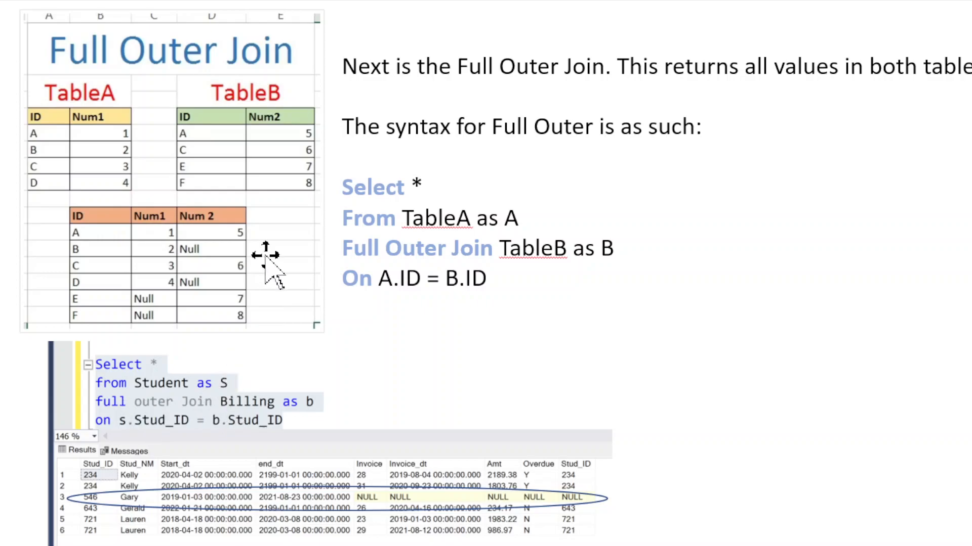
{"action": "mouse_move", "coordinate": [83, 120]}
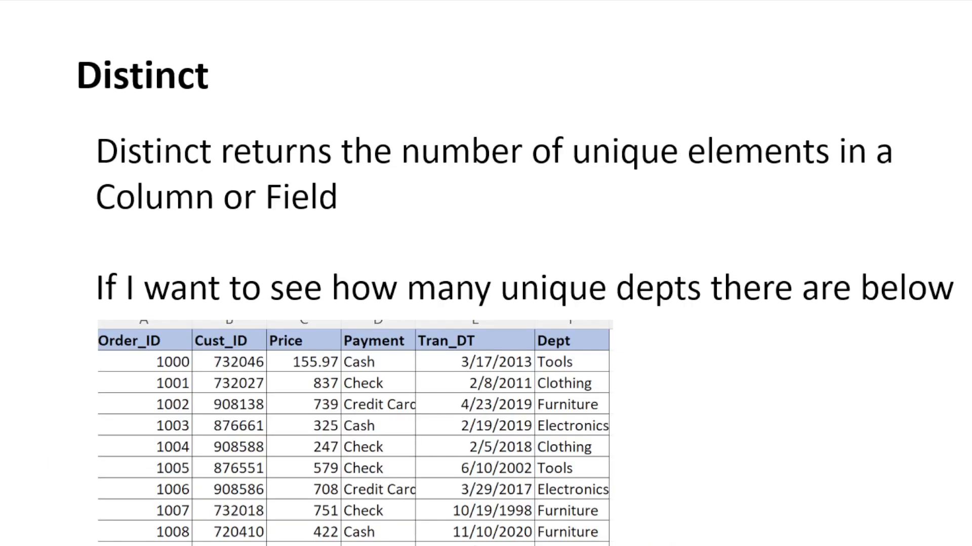
{"action": "mouse_move", "coordinate": [386, 256]}
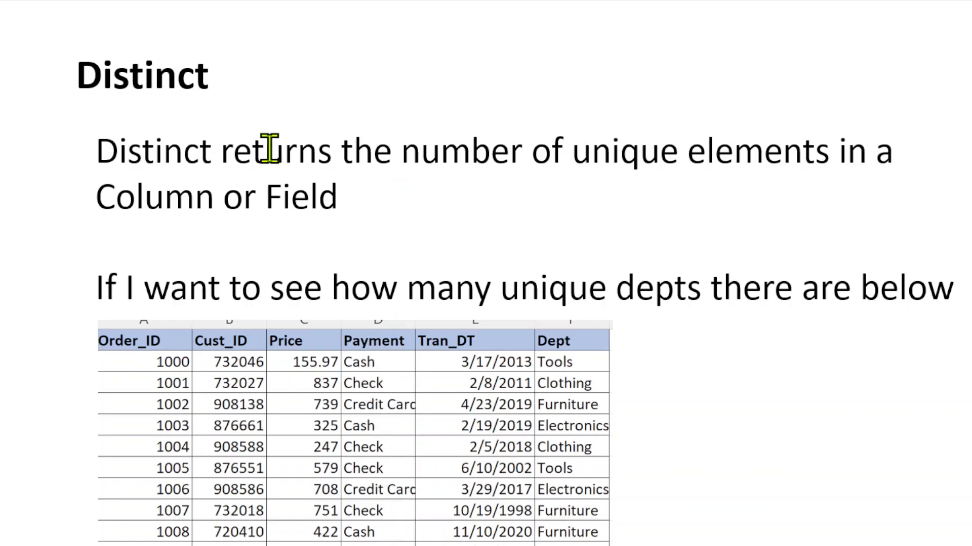
{"action": "mouse_move", "coordinate": [329, 328]}
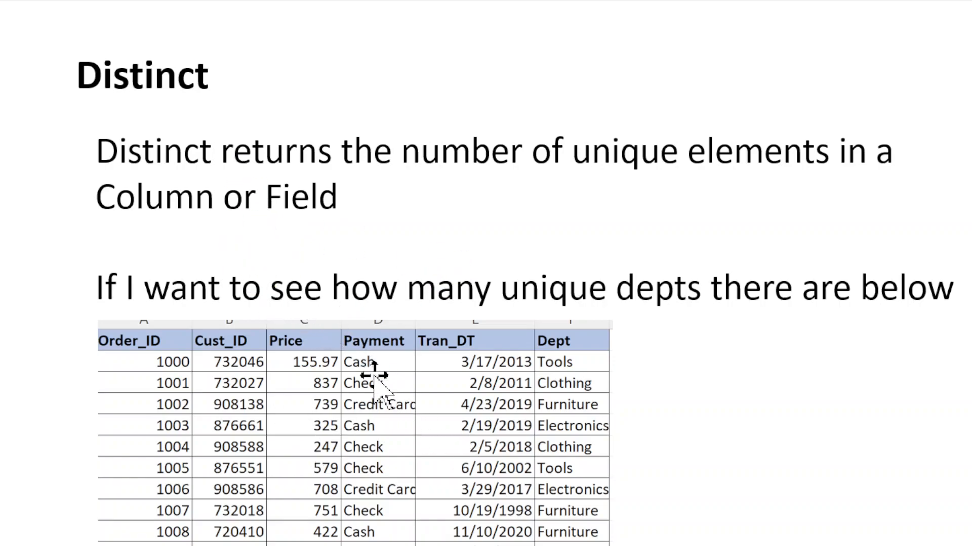
{"action": "mouse_move", "coordinate": [365, 421]}
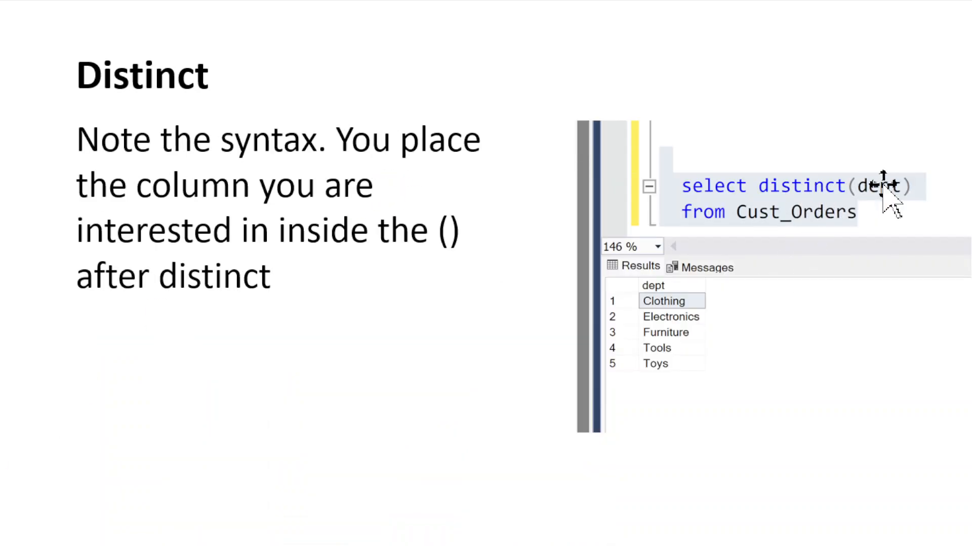
Advance past the Distinct slides to the Group by slide
{"action": "key", "text": "right"}
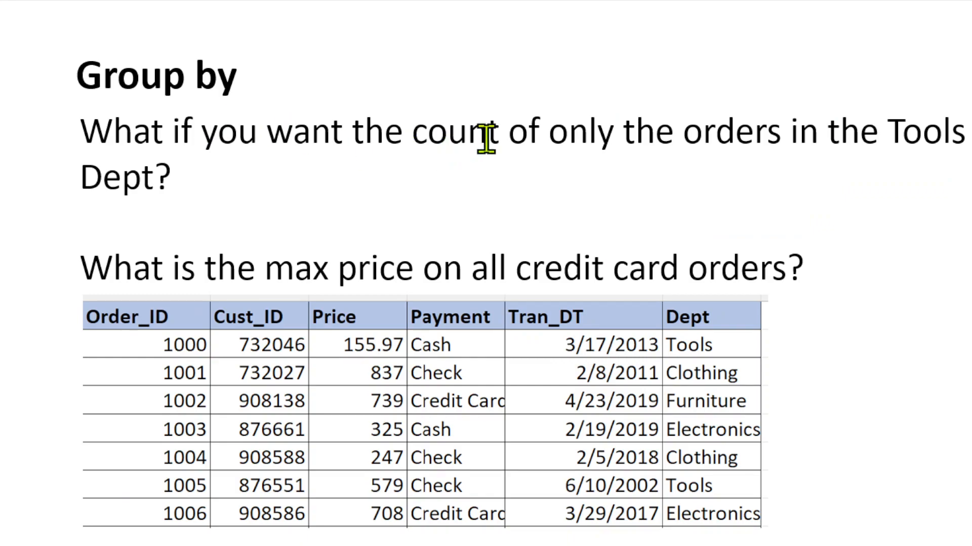
{"action": "mouse_move", "coordinate": [809, 136]}
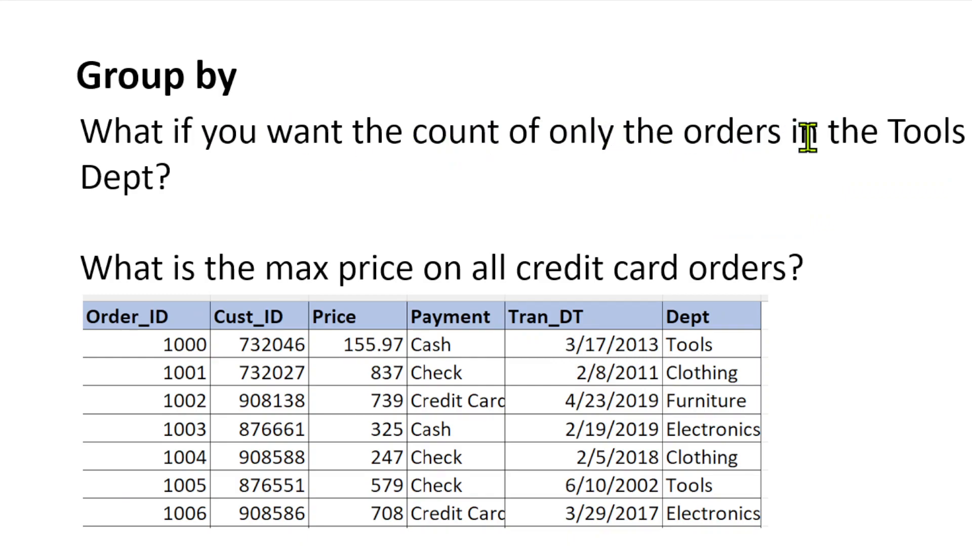
{"action": "mouse_move", "coordinate": [575, 240]}
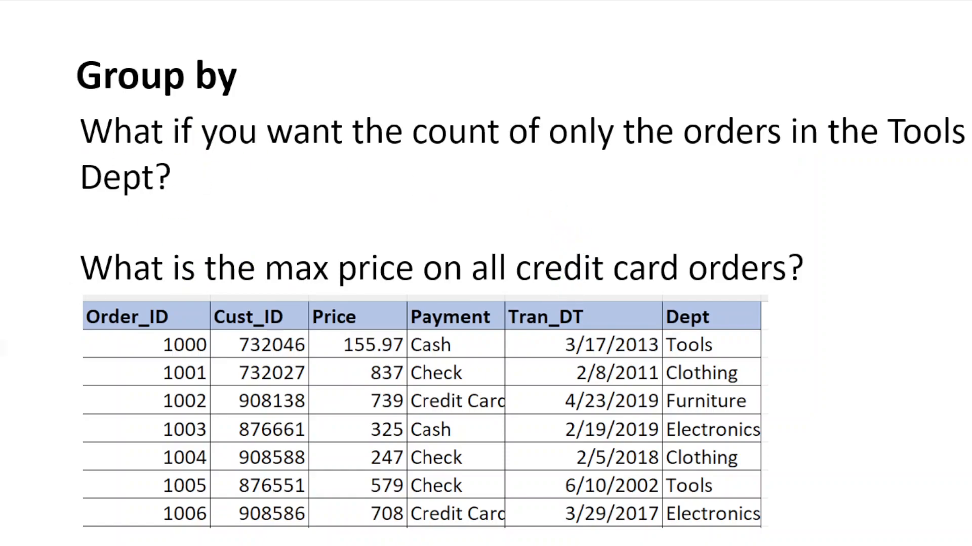
Advance from the Group by question slide to the Having slide
{"action": "key", "text": "Right"}
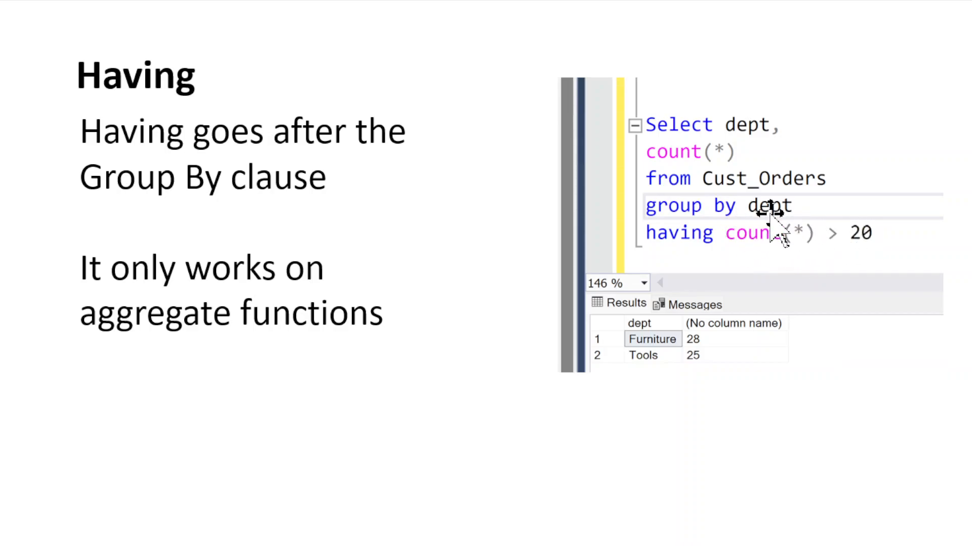
Advance to the second Having slide with the Furniture filter and clause order
{"action": "key", "text": "Right"}
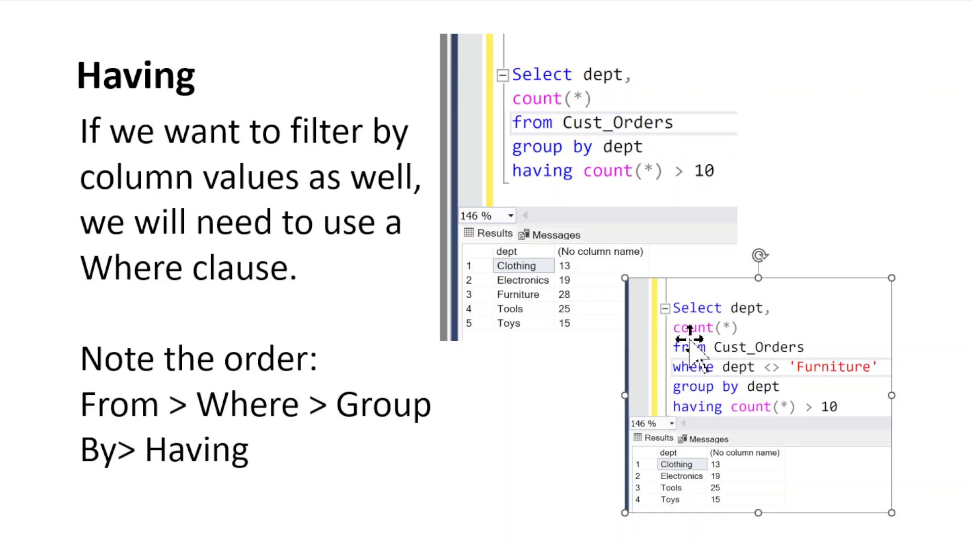
{"action": "mouse_move", "coordinate": [698, 425]}
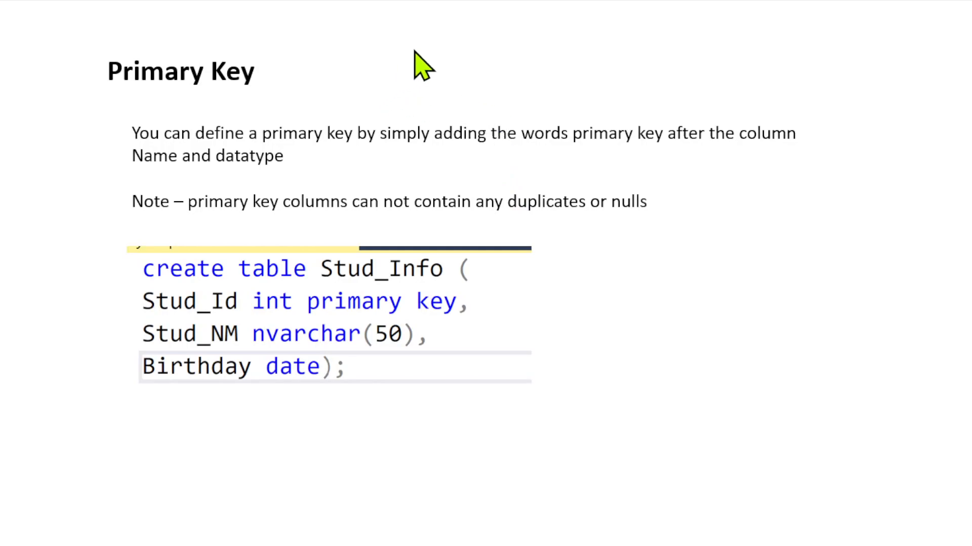
{"action": "mouse_move", "coordinate": [449, 304]}
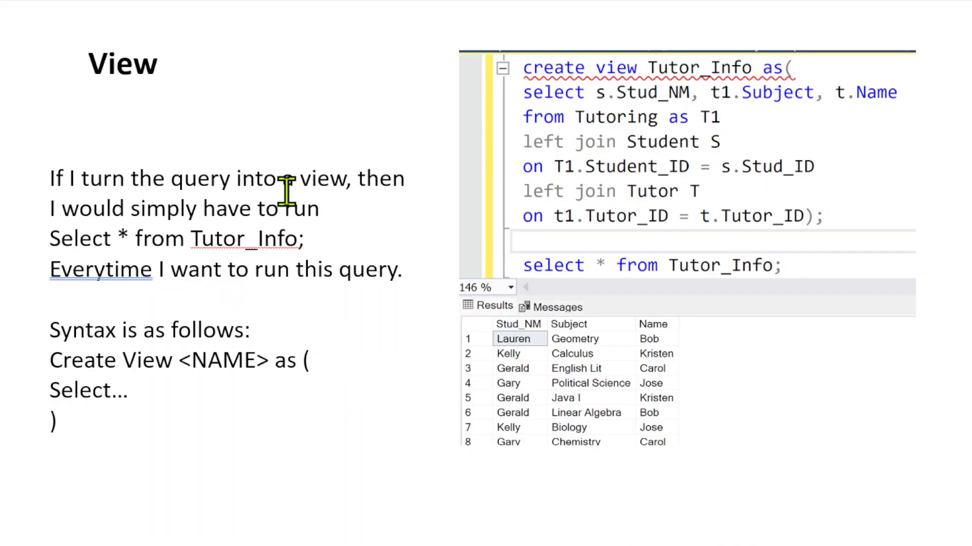
{"action": "mouse_move", "coordinate": [372, 161]}
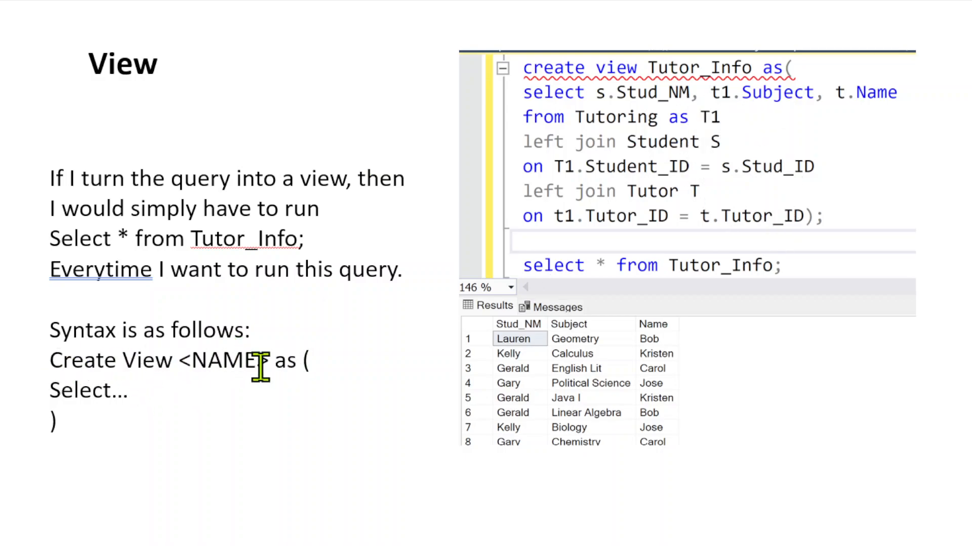
{"action": "mouse_move", "coordinate": [415, 303]}
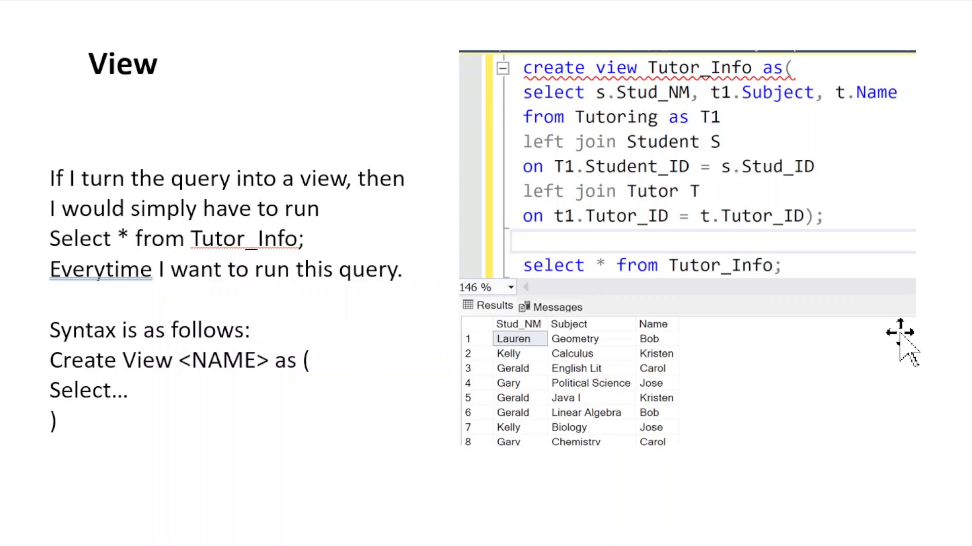
{"action": "mouse_move", "coordinate": [455, 164]}
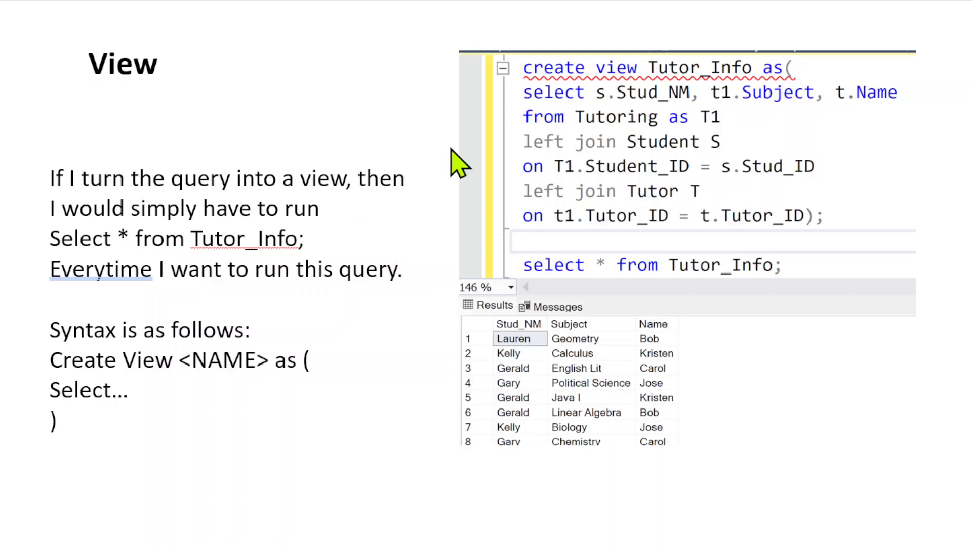